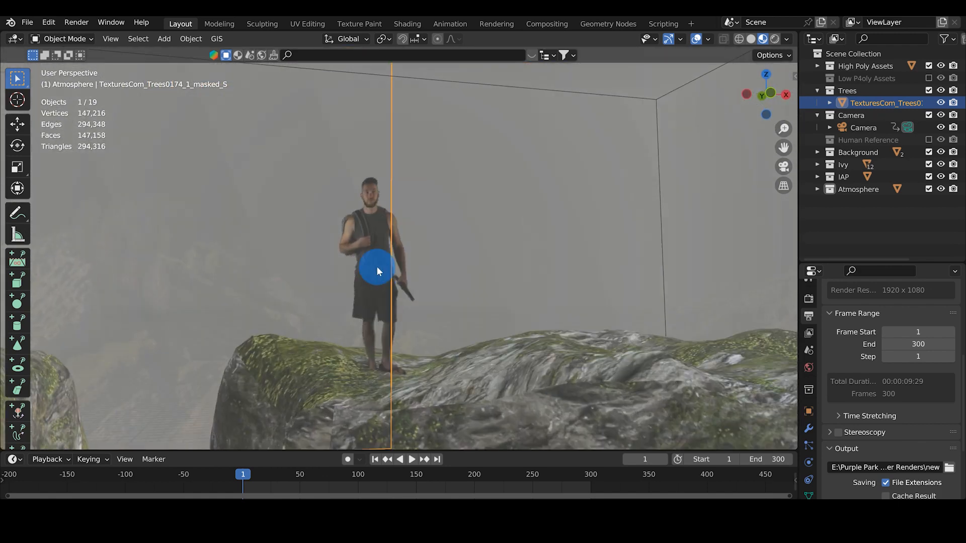
In the Shading workspace's world nodes, set the HDRI Mapping node's Scale X to -0.100
{"action": "left_click", "coordinate": [406, 23]}
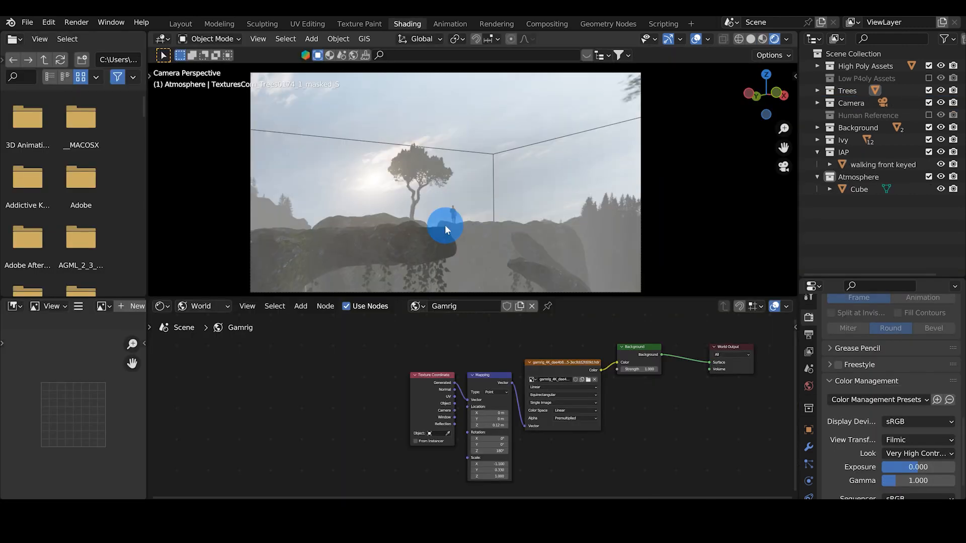
{"action": "scroll", "scroll_direction": "up", "scroll_amount": 3}
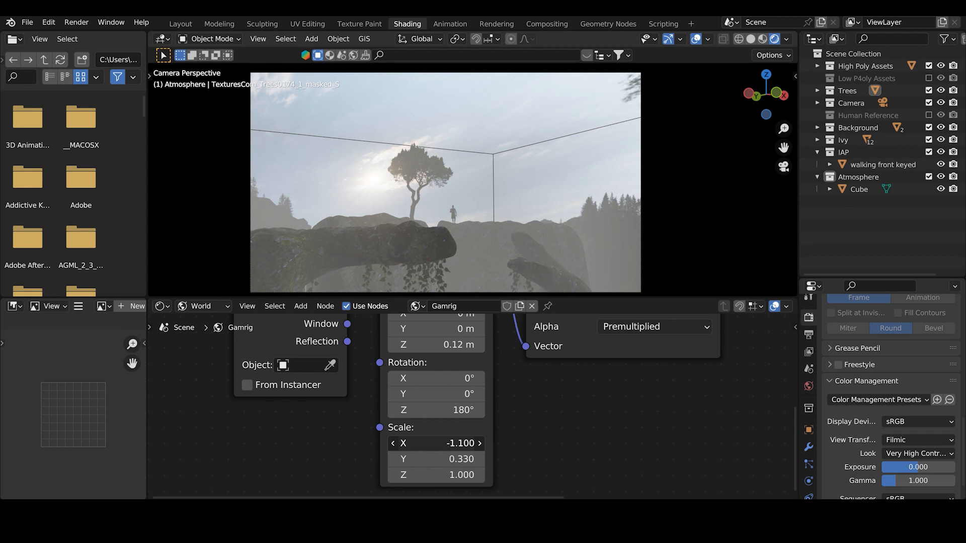
{"action": "left_click", "coordinate": [435, 443]}
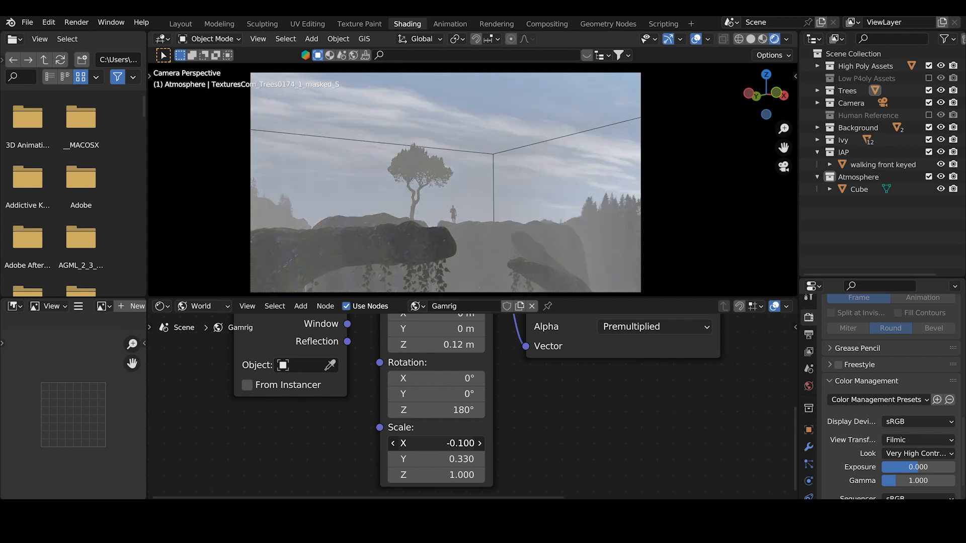